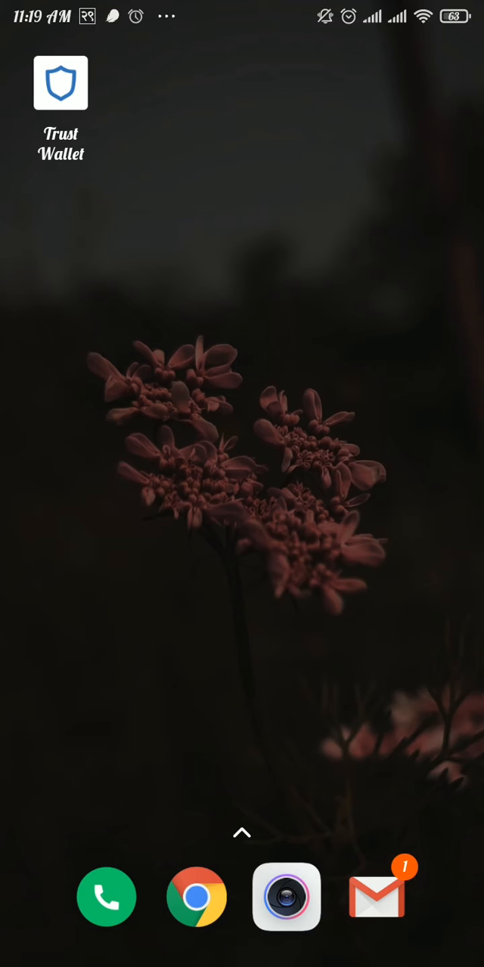
Launch Trust Wallet from its home screen icon.
left_click(61, 83)
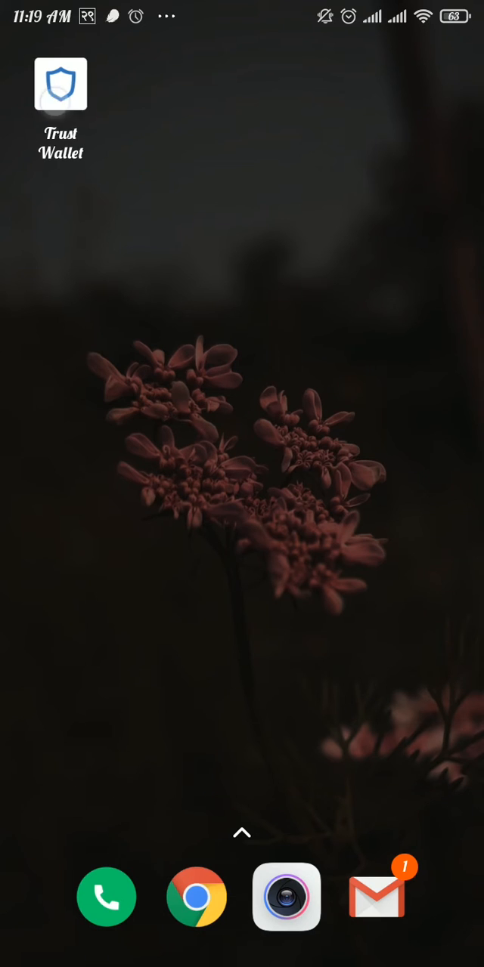
Open Trust Wallet's Settings to reach Main Wallet 1's details and secret phrase backups.
left_click(61, 84)
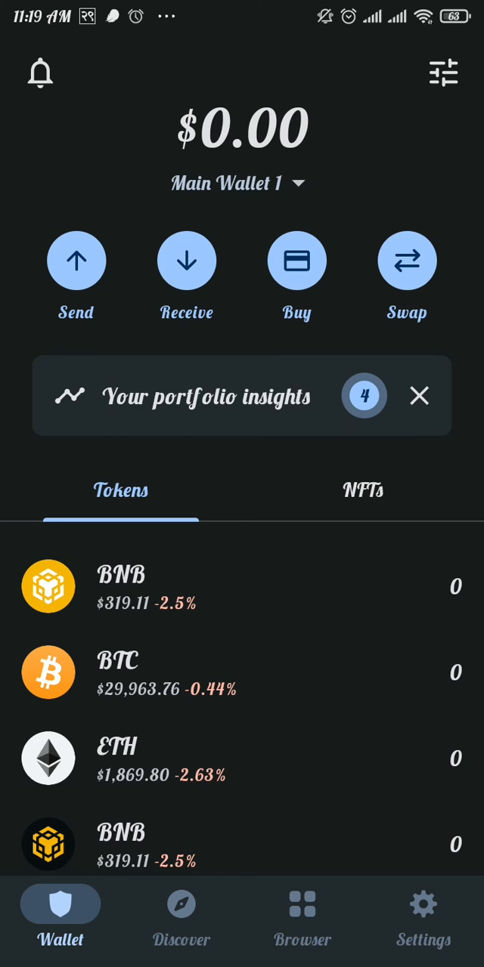
left_click(423, 918)
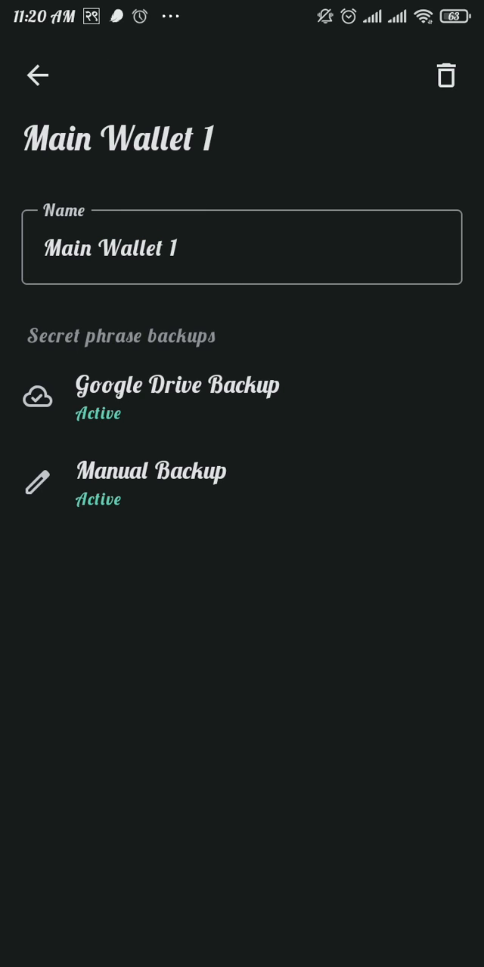
View Main Wallet 1's manual secret phrase backup, then return to Settings.
left_click(37, 76)
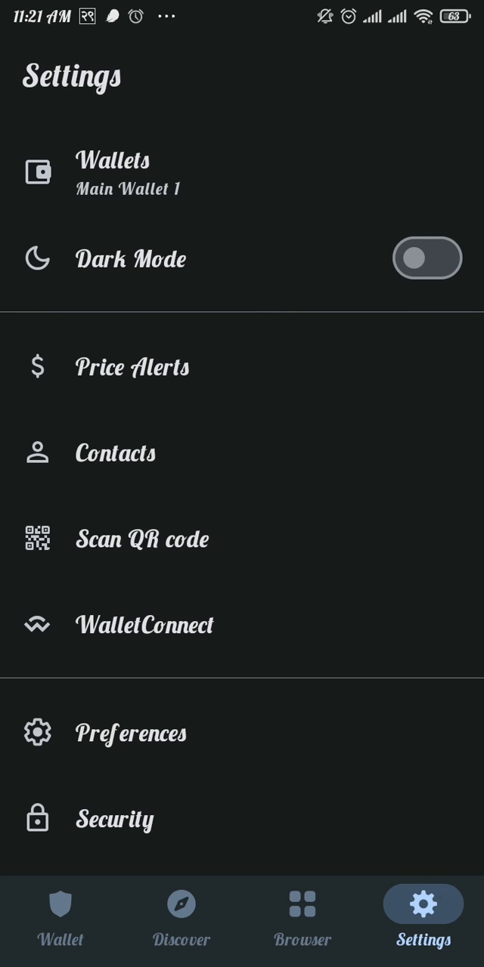